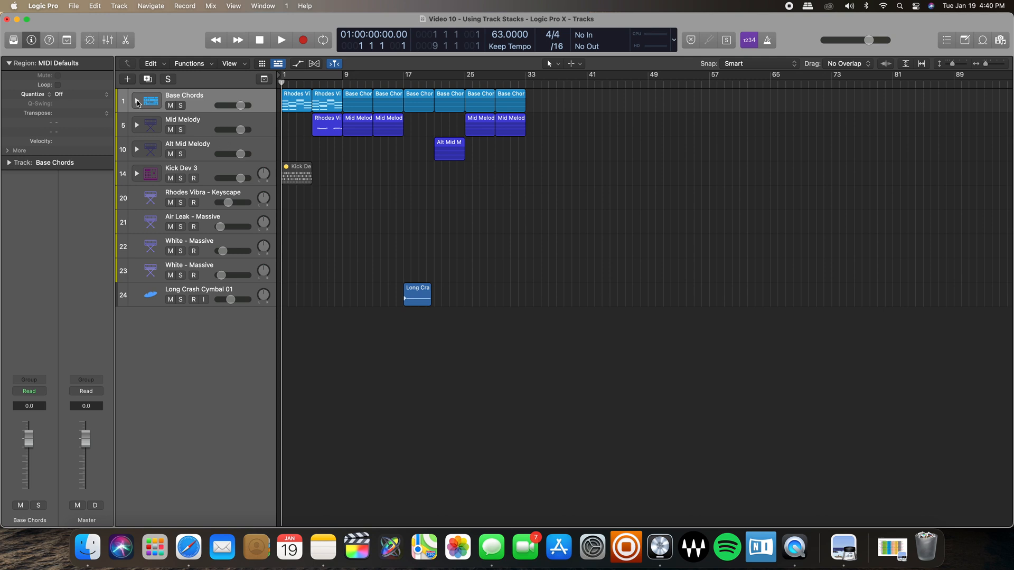
Step: Expand the Base Chords stack to show its three tracks, keeping Mid Melody collapsed
left_click(136, 104)
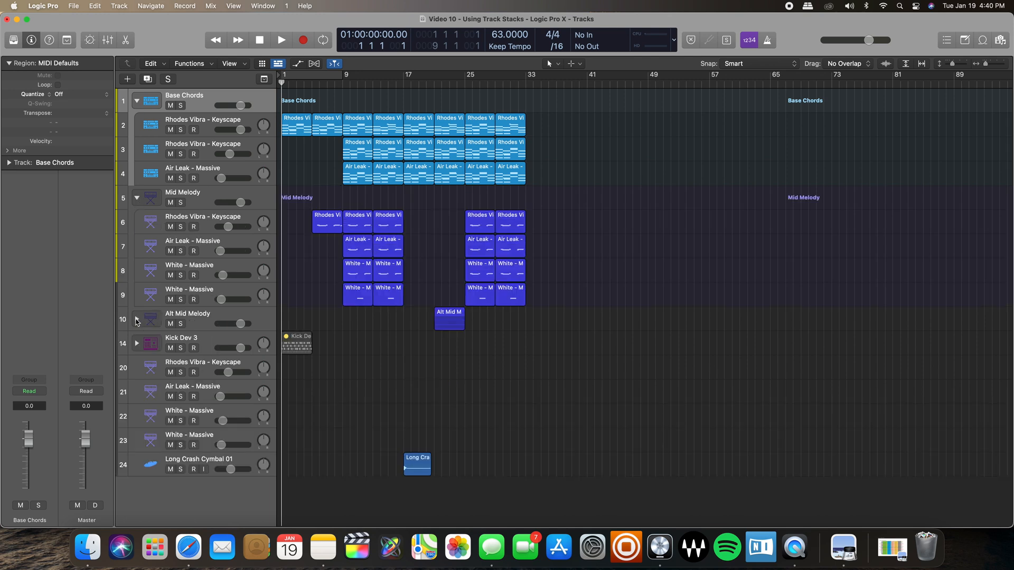
left_click(136, 320)
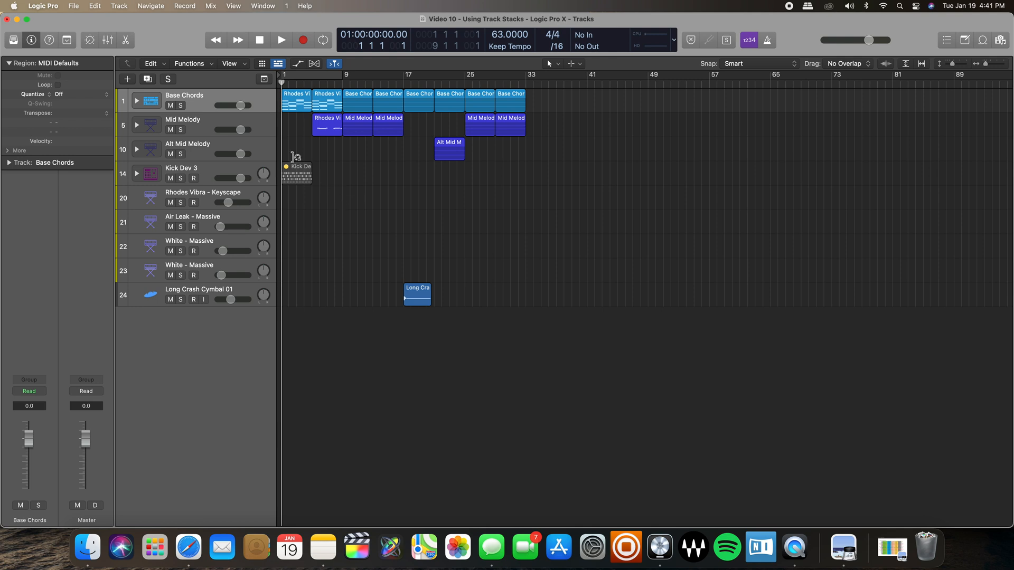
left_click(136, 104)
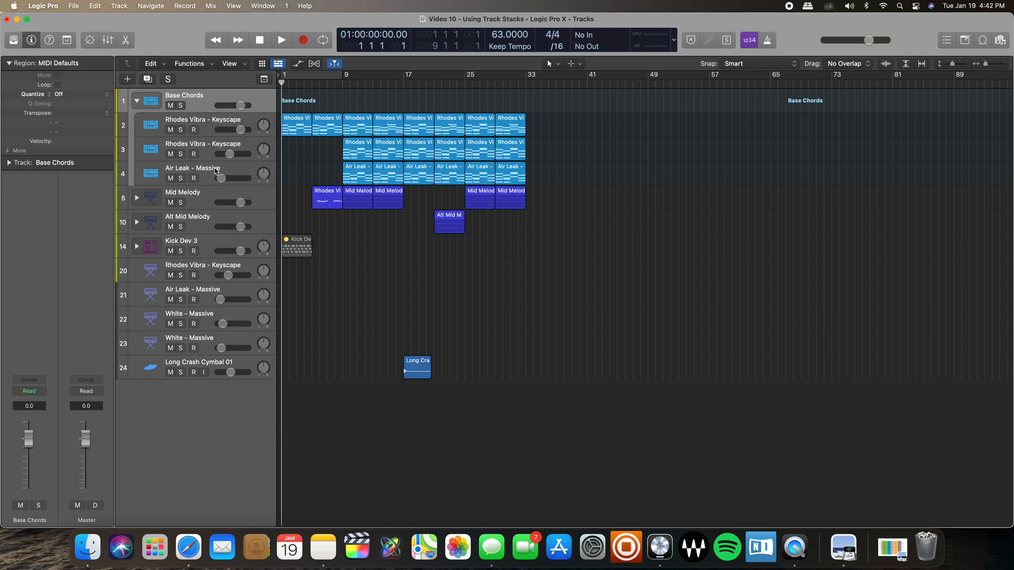
mouse_move(323, 322)
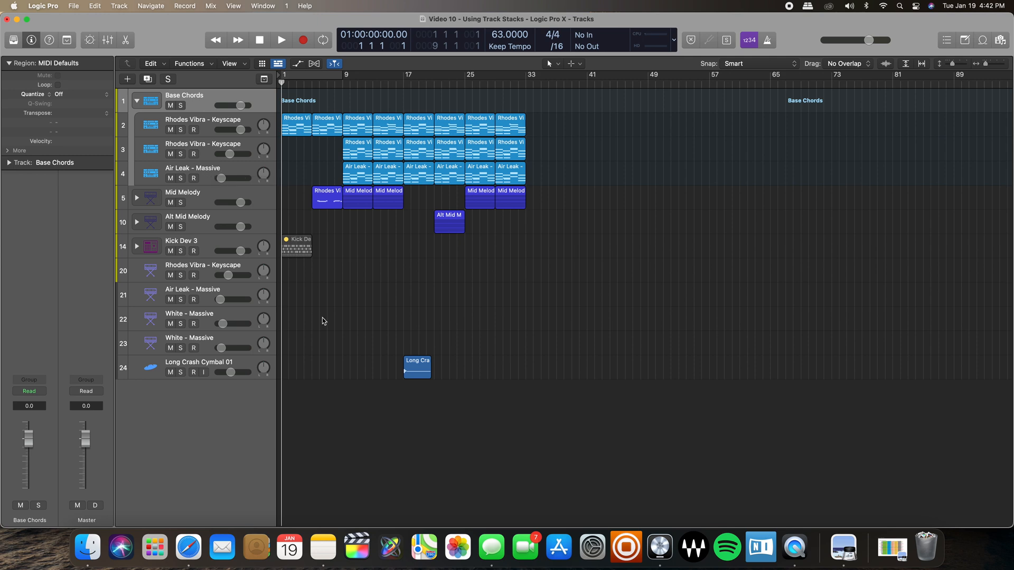
mouse_move(227, 378)
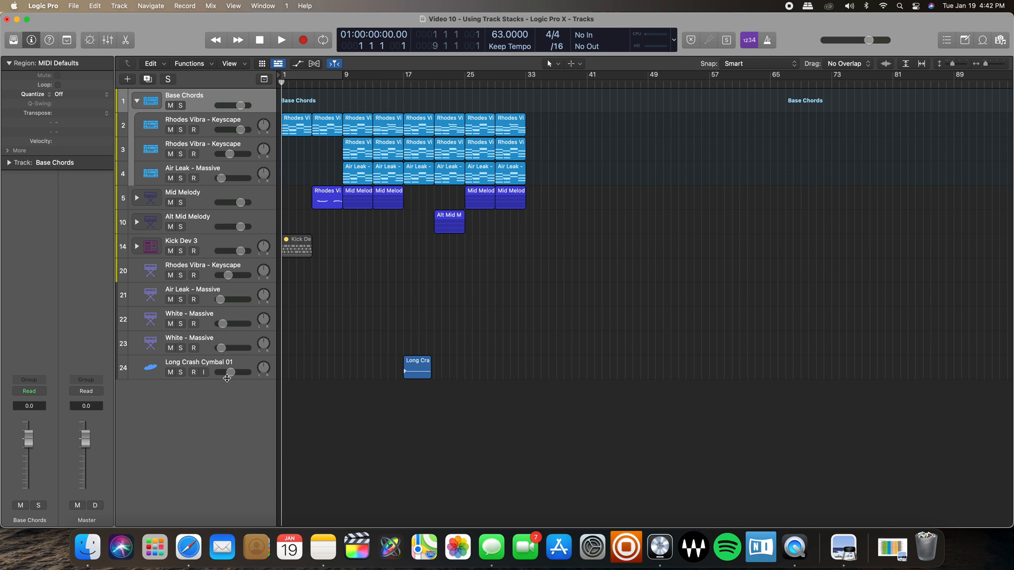
mouse_move(211, 343)
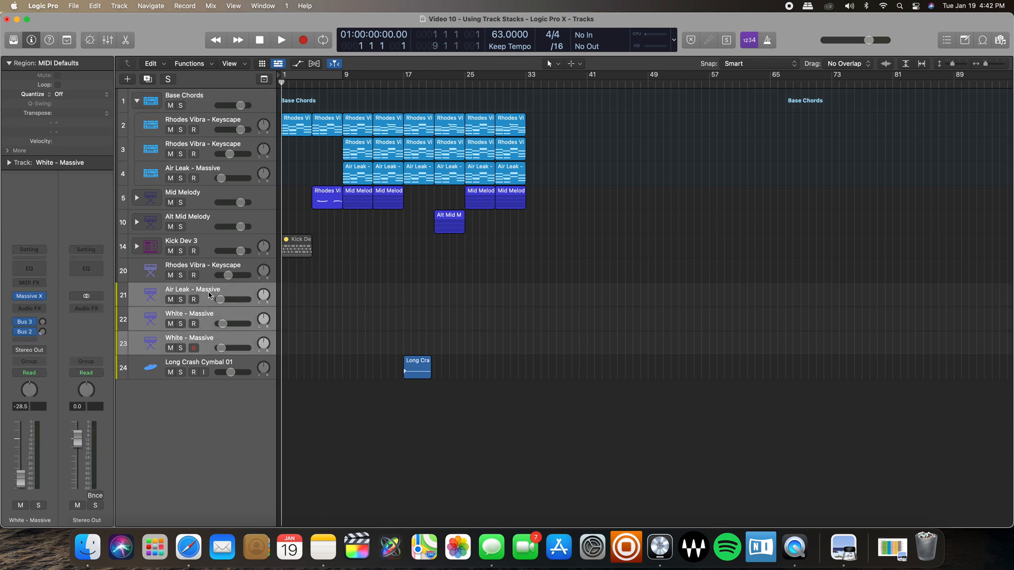
Step: Open the Track Stack dialog for the Air Leak and two White - Massive tracks
right_click(208, 295)
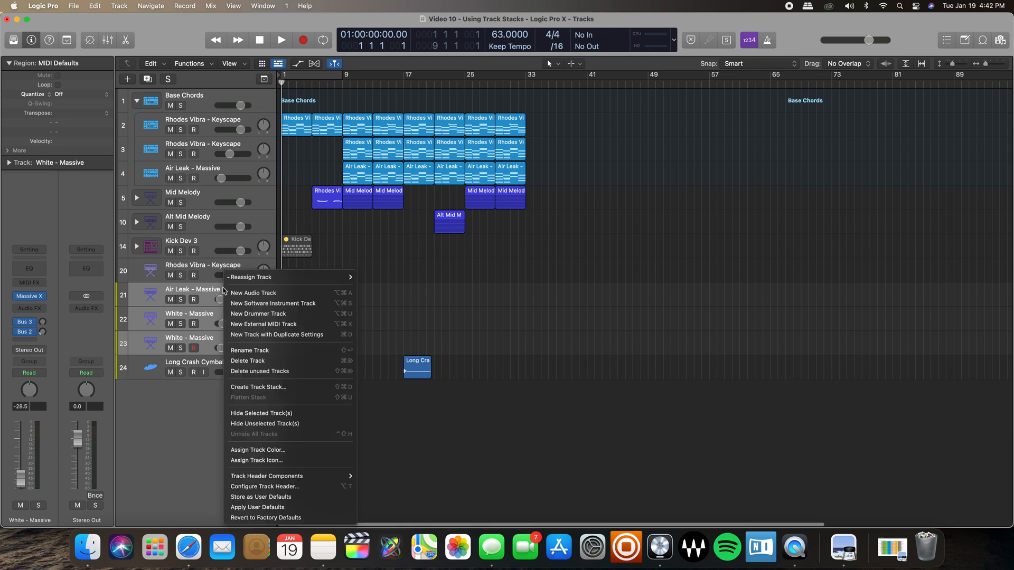
mouse_move(271, 392)
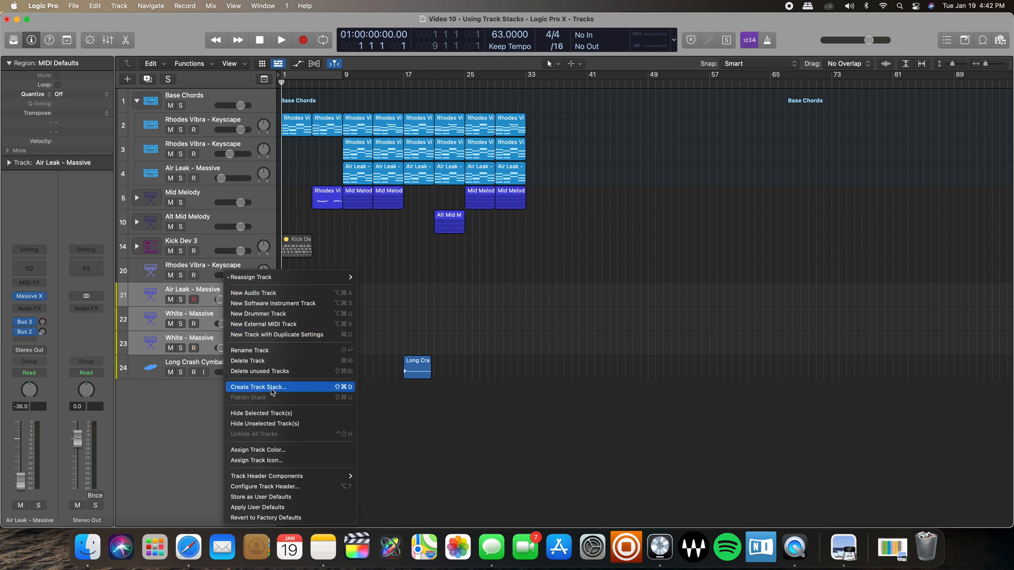
mouse_move(307, 388)
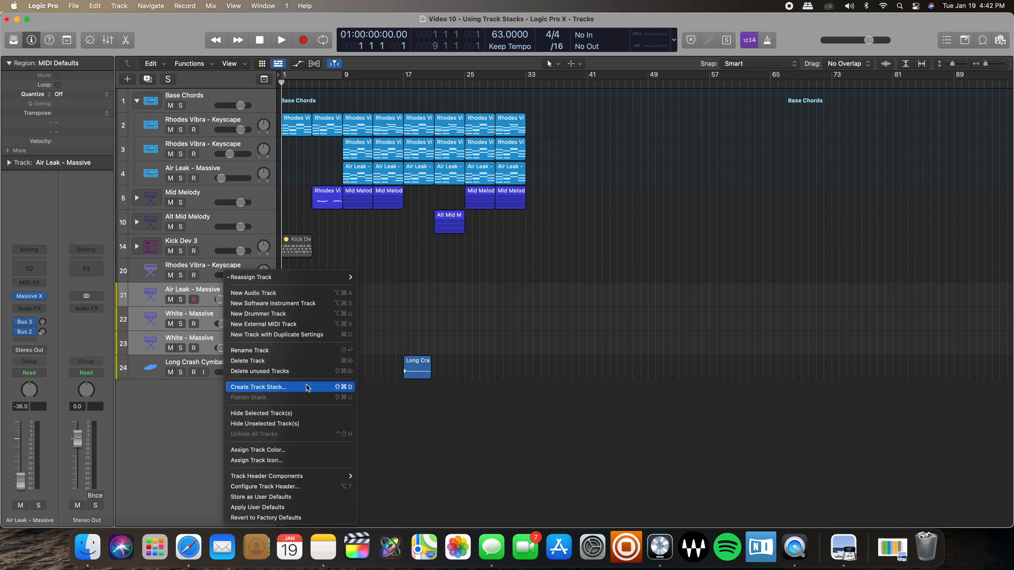
mouse_move(328, 391)
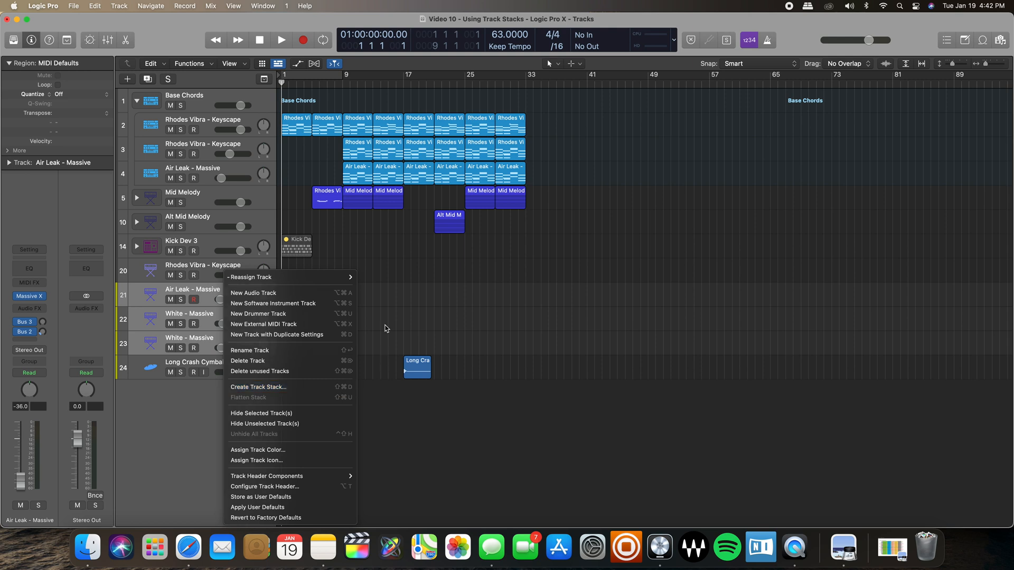
key("shift+cmd+d")
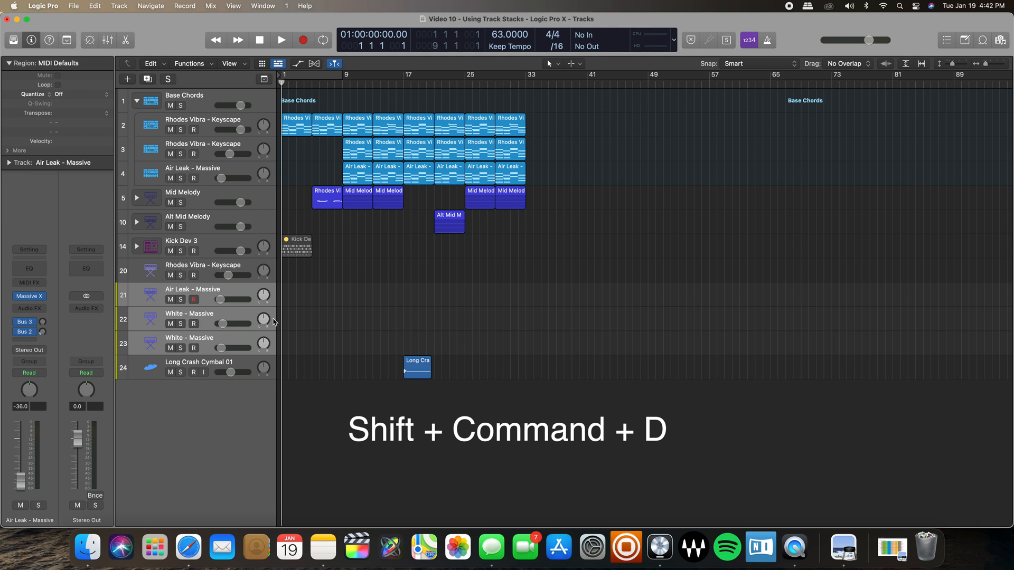
key("shift+cmd+d")
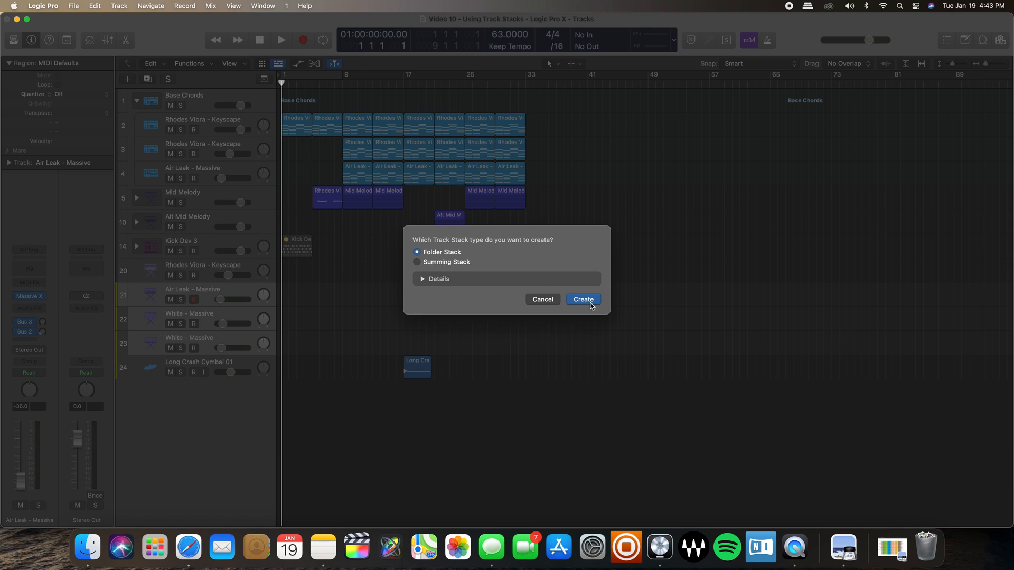
Step: Create the Sub 4 folder stack, then collapse and re-expand it
left_click(581, 299)
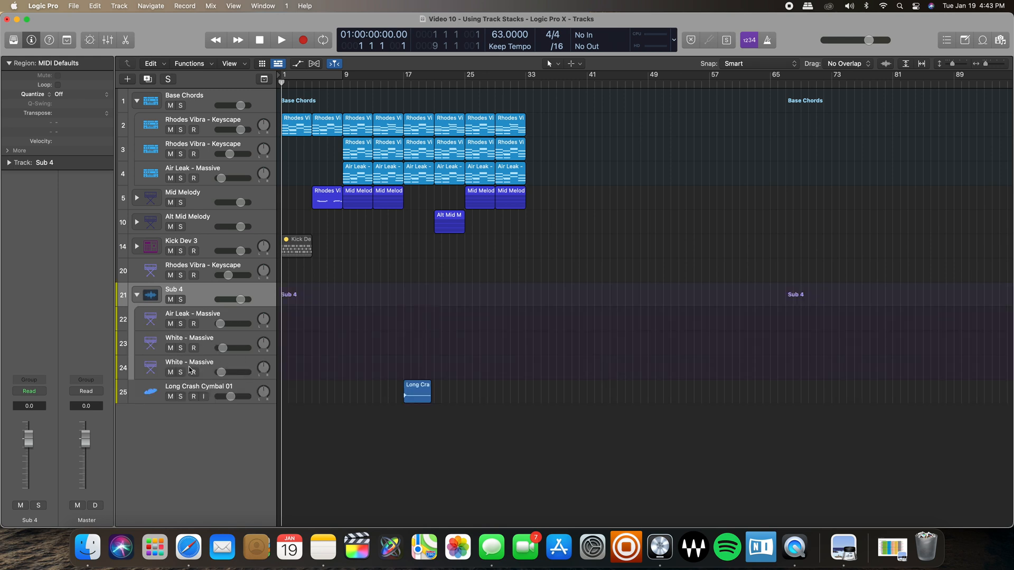
mouse_move(152, 316)
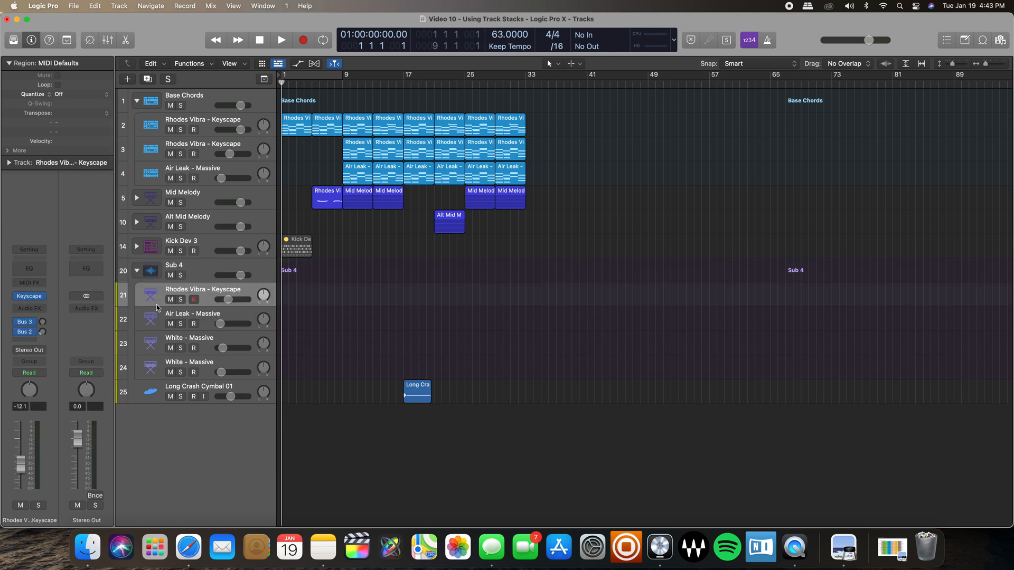
left_click(136, 270)
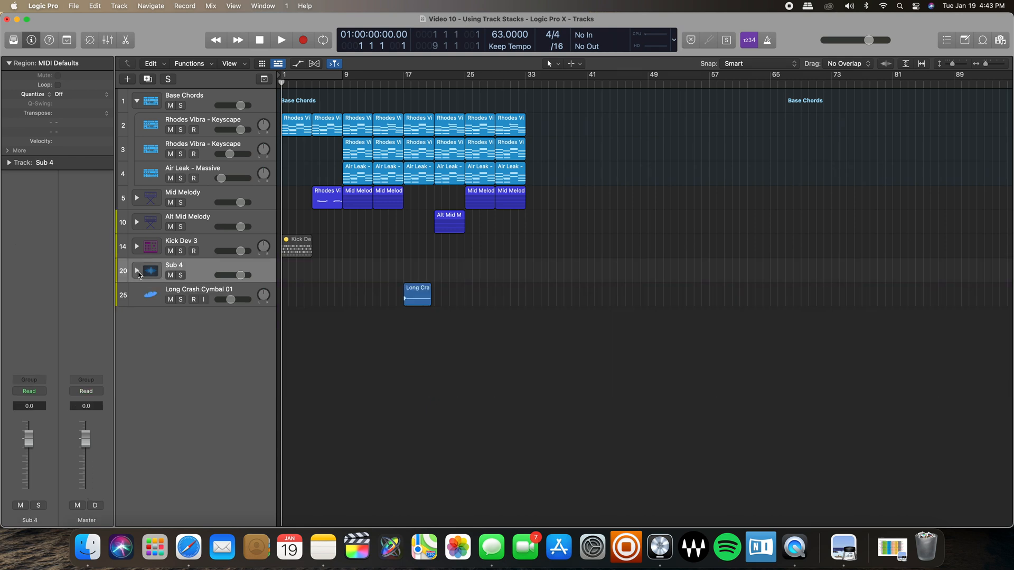
left_click(136, 271)
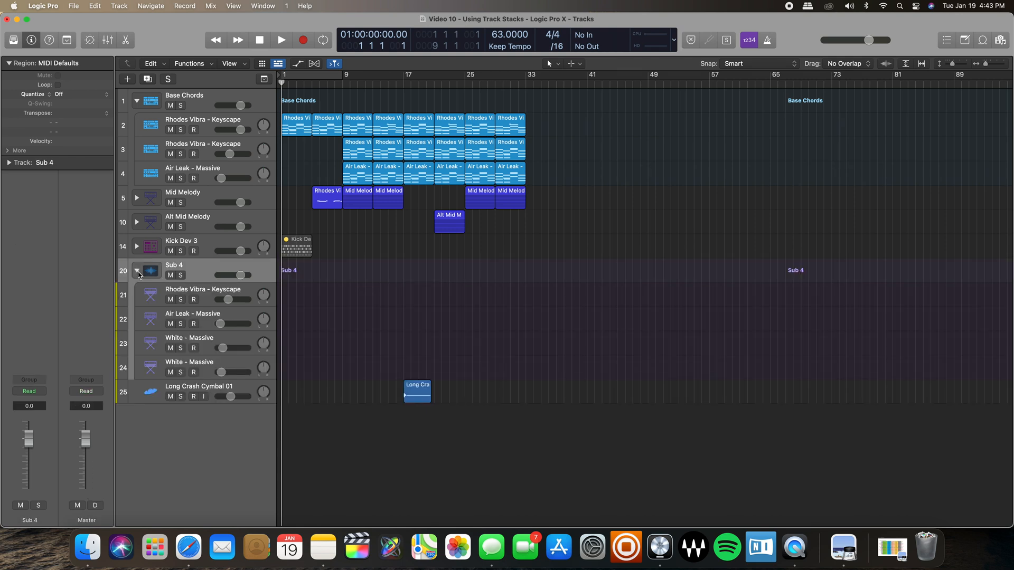
left_click(137, 271)
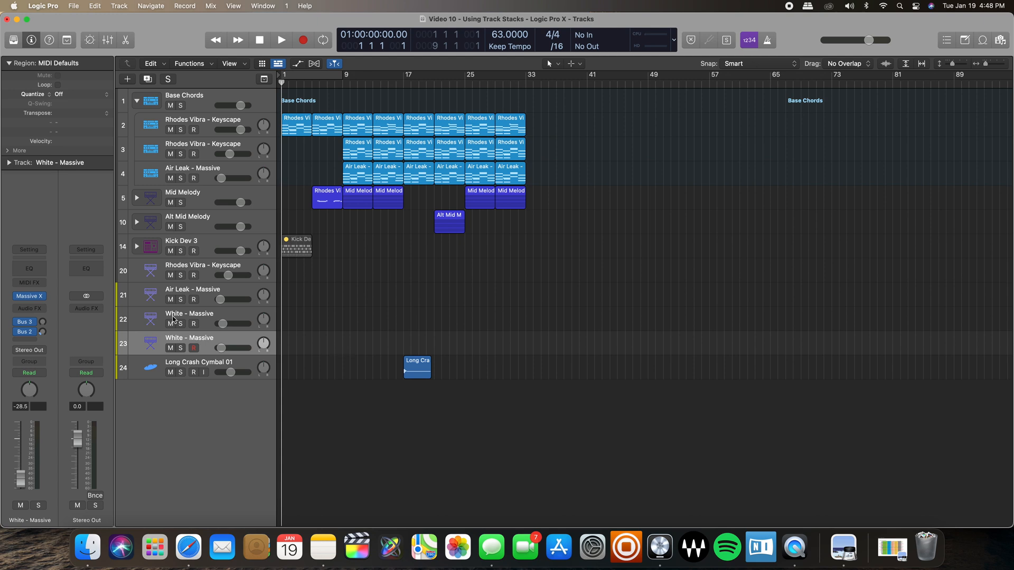
mouse_move(207, 318)
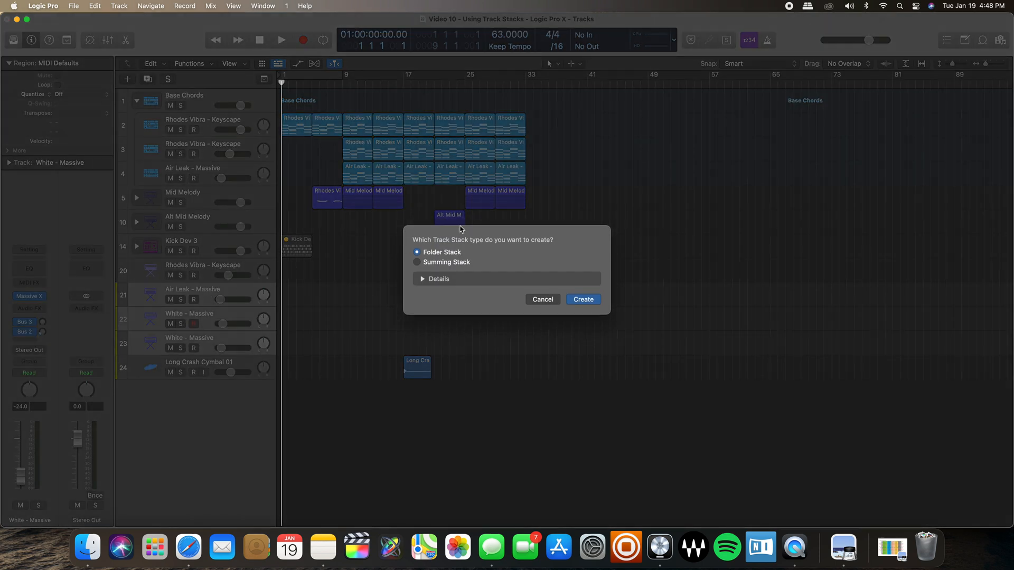
Step: Create Sum 6 as a summing stack from Air Leak and both White - Massive tracks
left_click(417, 263)
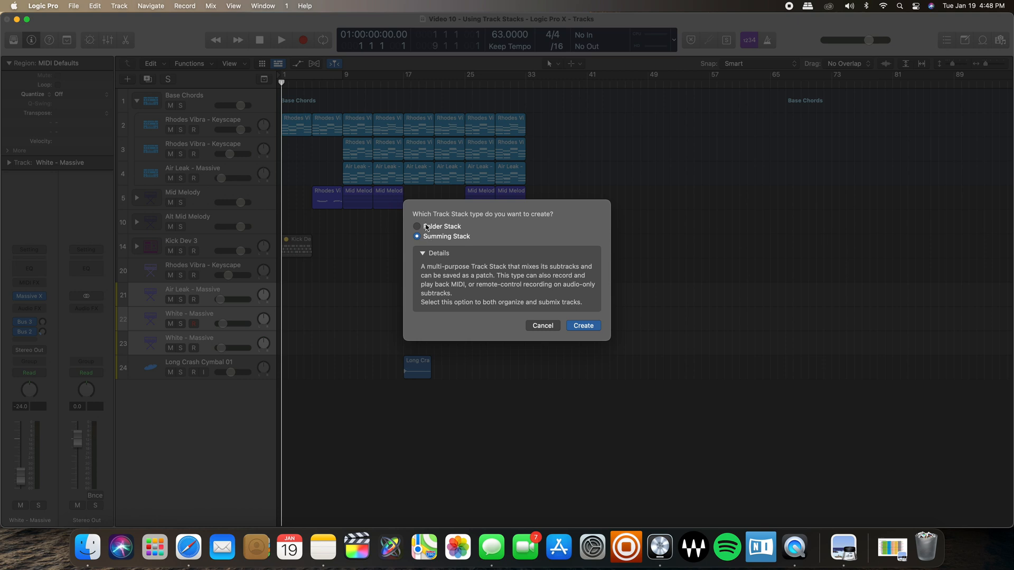
left_click(417, 226)
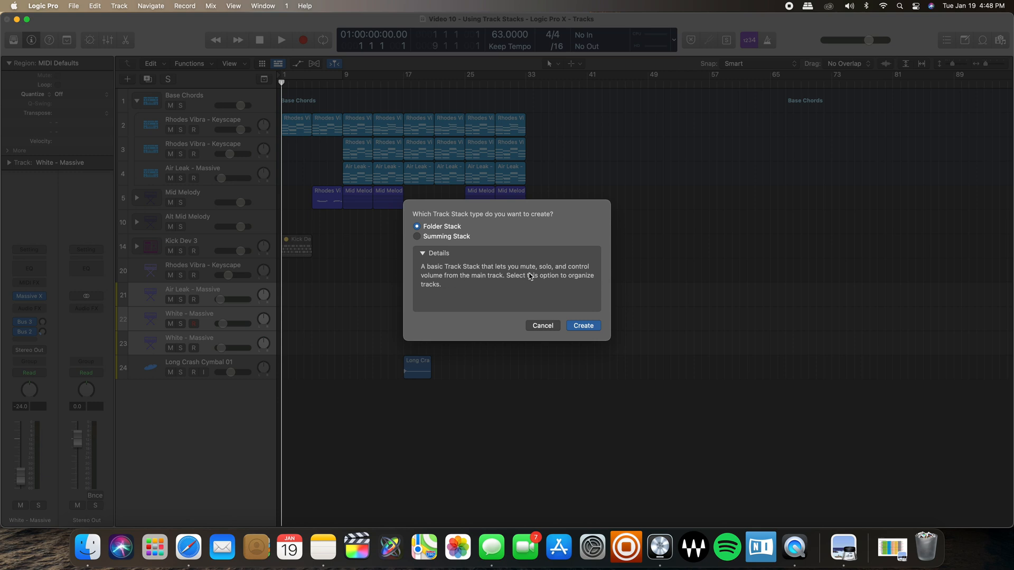
mouse_move(536, 281)
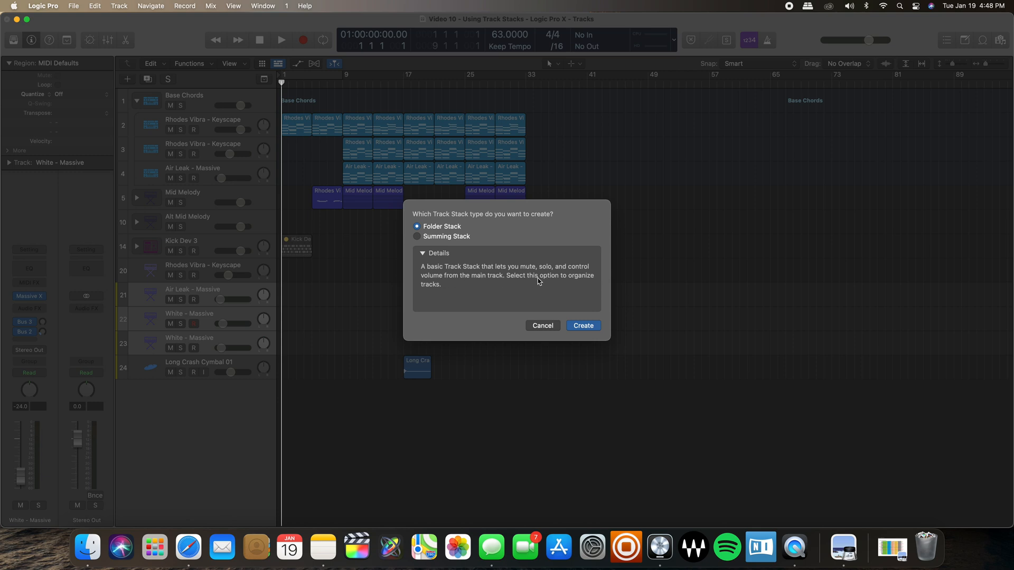
mouse_move(430, 241)
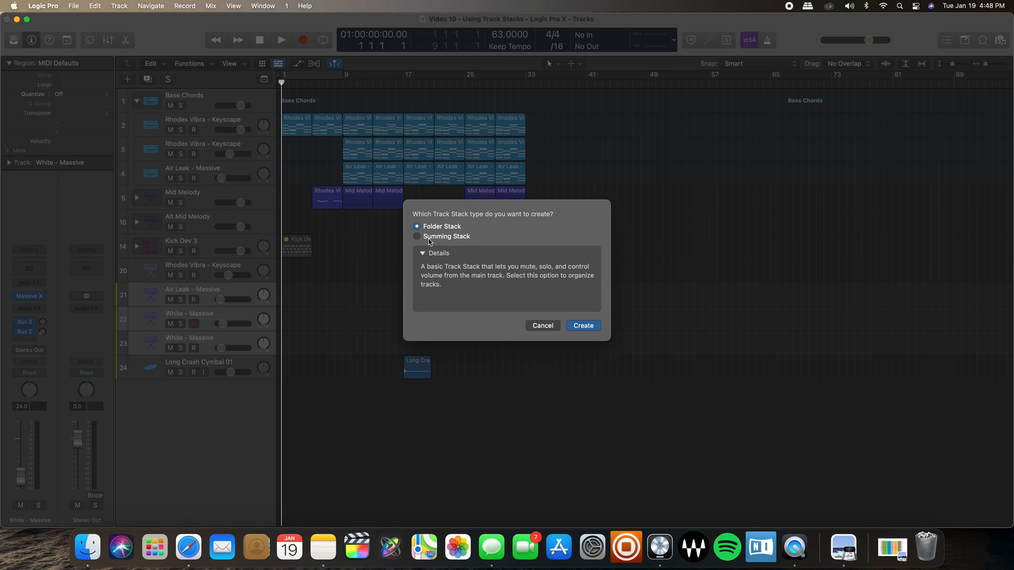
mouse_move(421, 239)
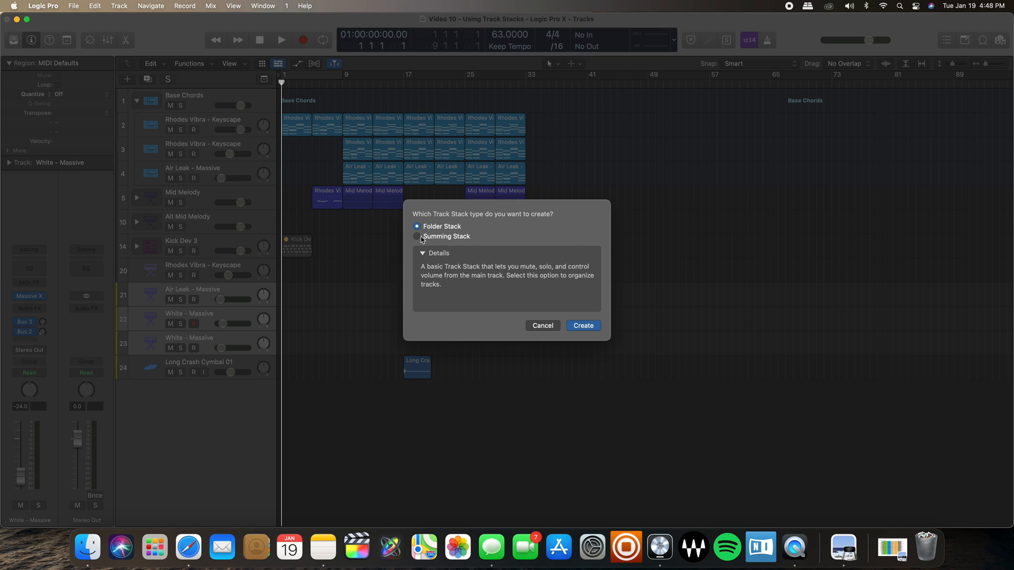
left_click(417, 237)
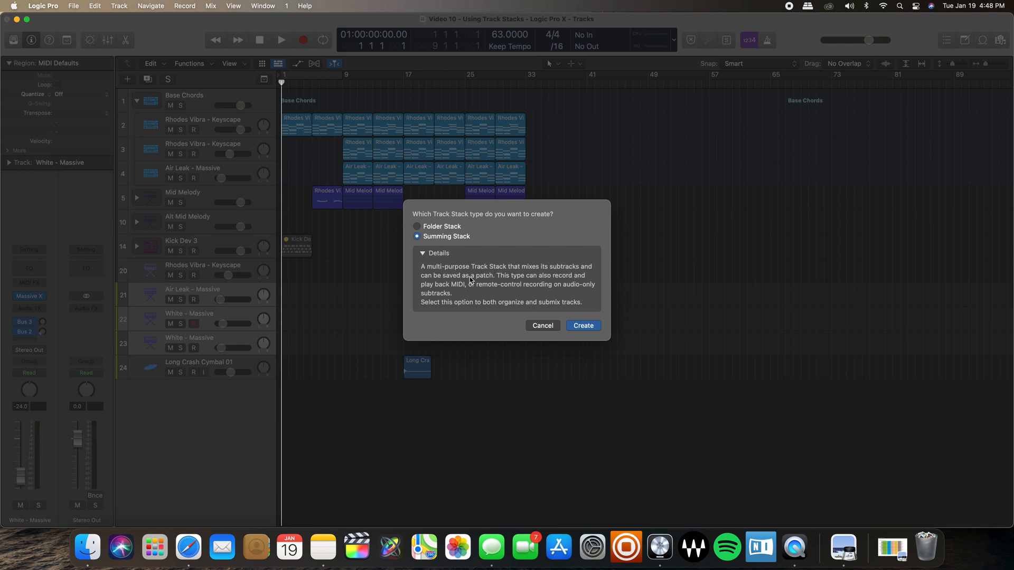
mouse_move(517, 285)
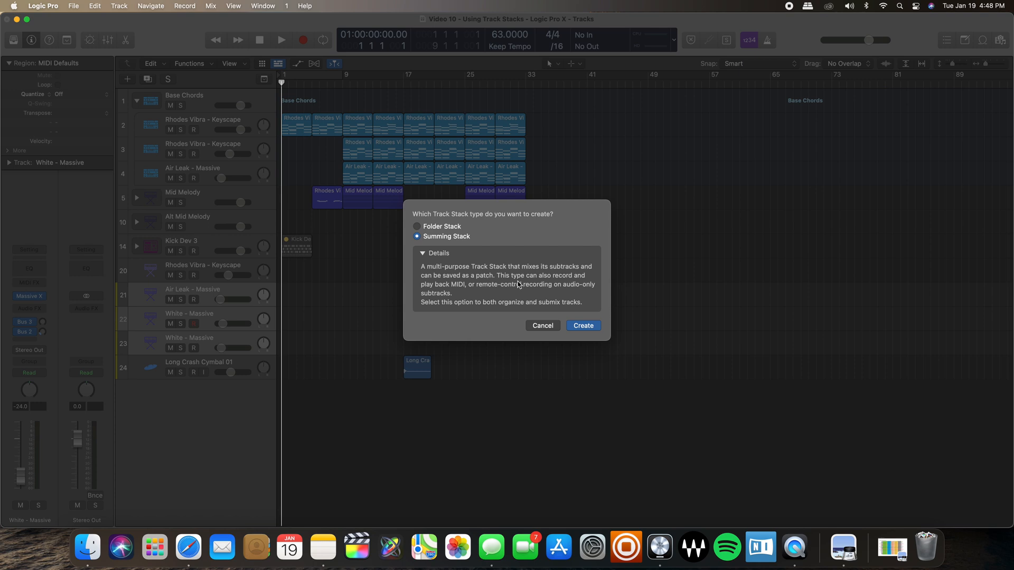
mouse_move(495, 292)
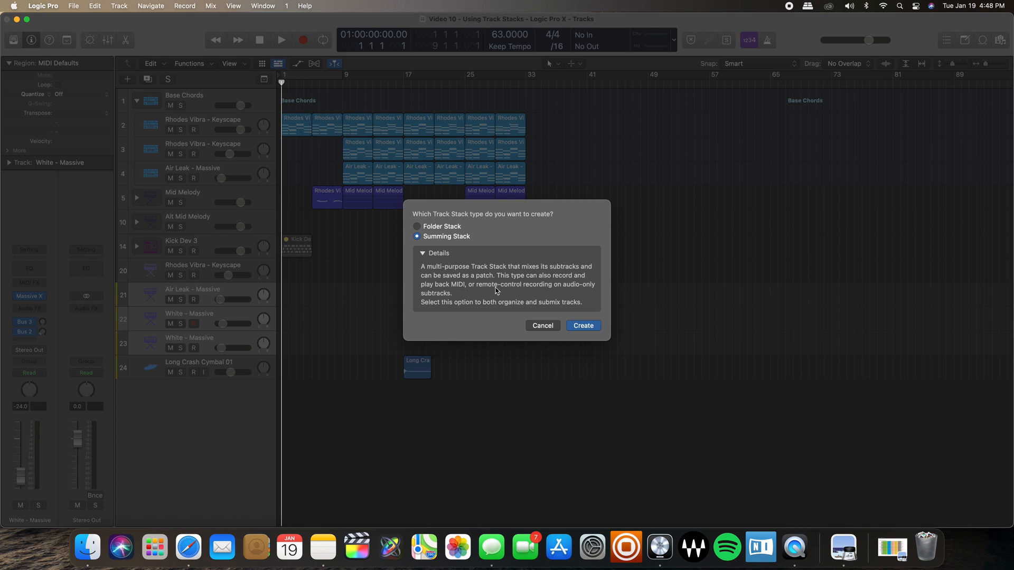
mouse_move(553, 293)
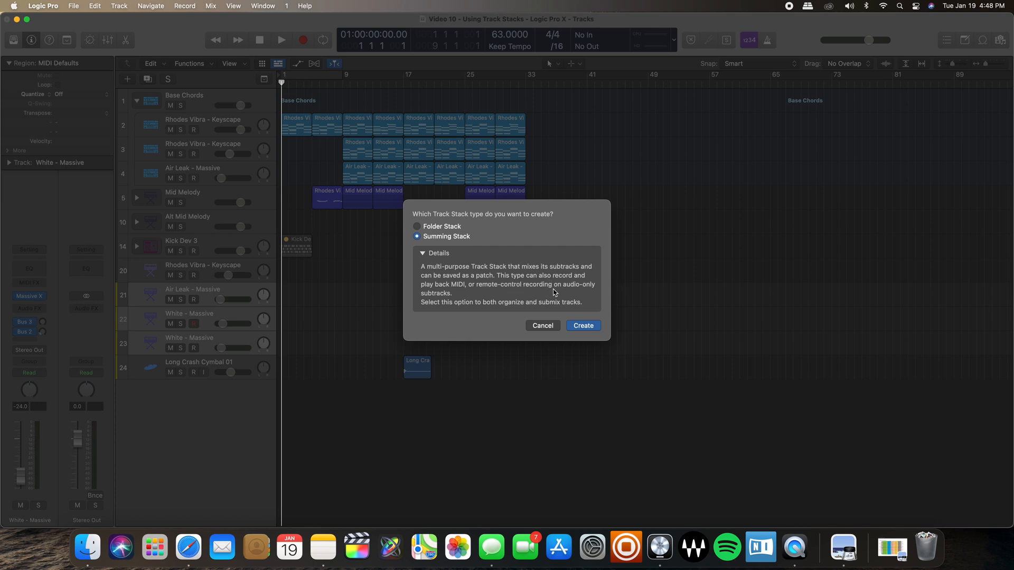
mouse_move(446, 299)
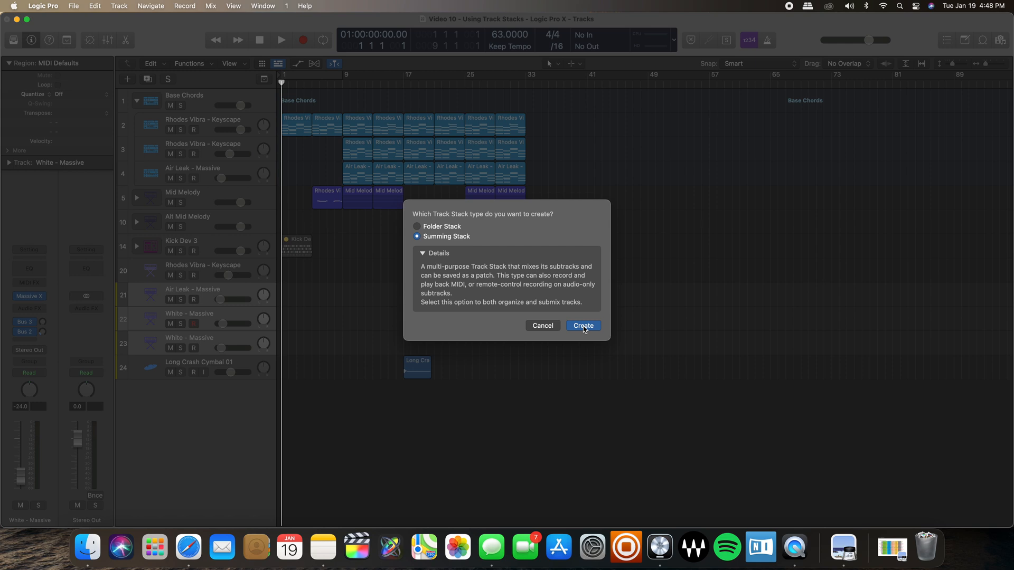
left_click(582, 326)
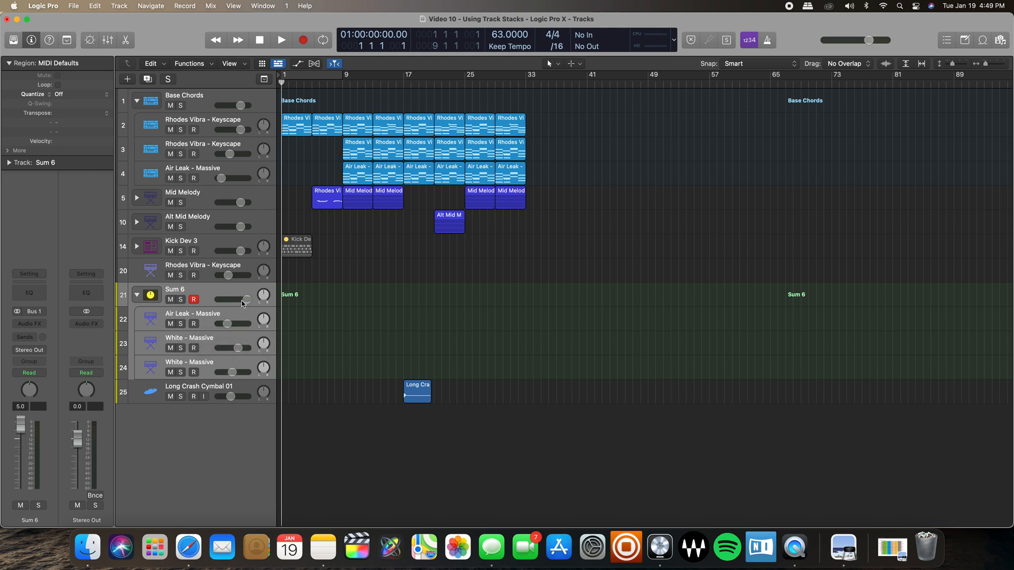
Step: Lower the Sum 6 volume to about 2.1 and collapse all track stacks
left_click_drag(233, 300, 242, 300)
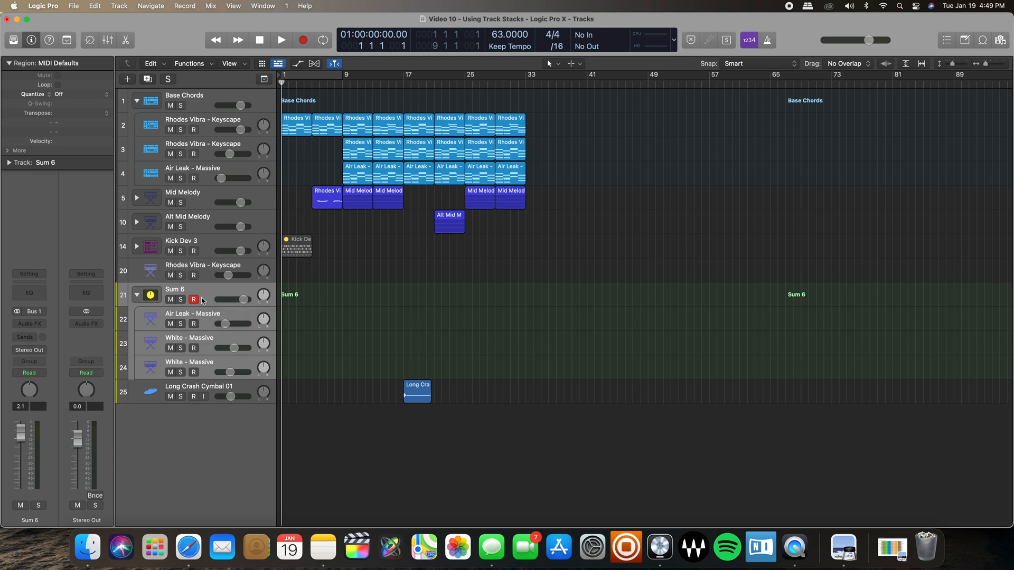
mouse_move(202, 300)
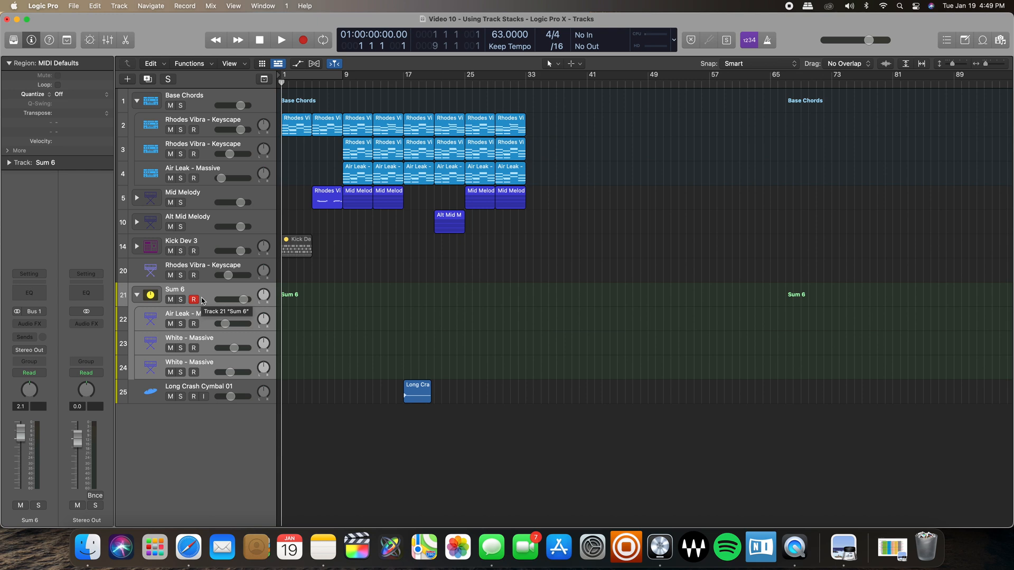
mouse_move(220, 302)
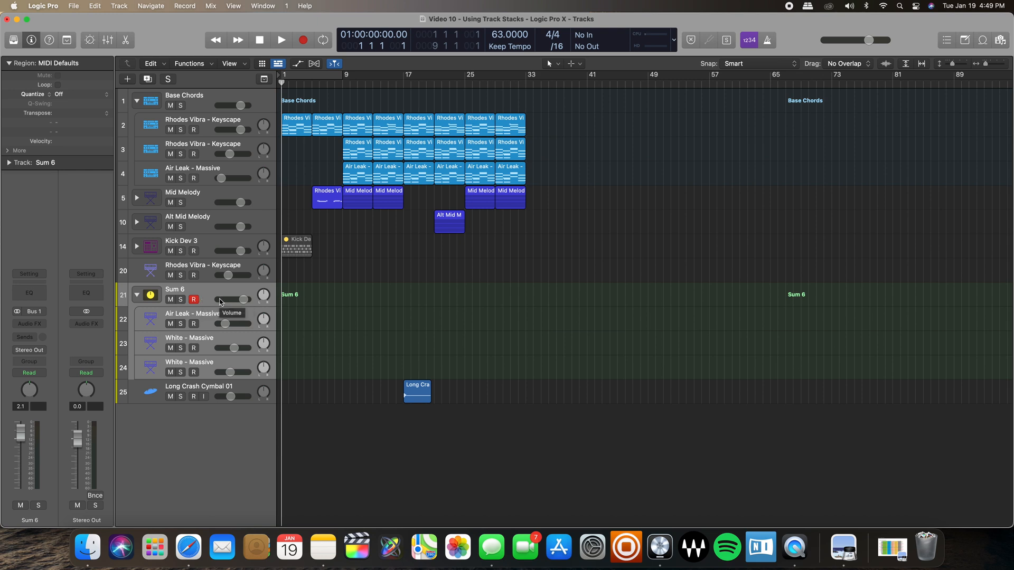
mouse_move(215, 315)
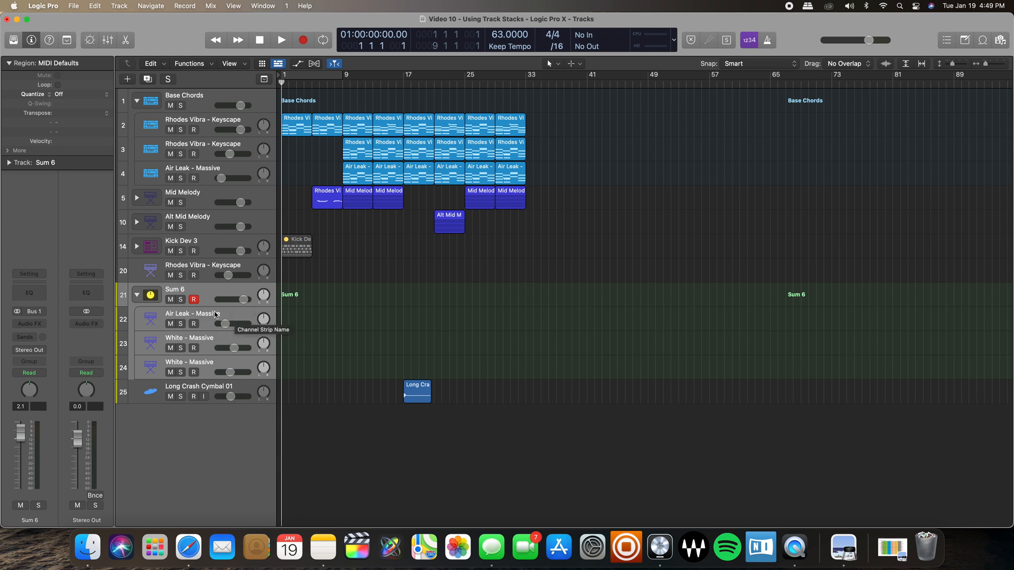
mouse_move(234, 329)
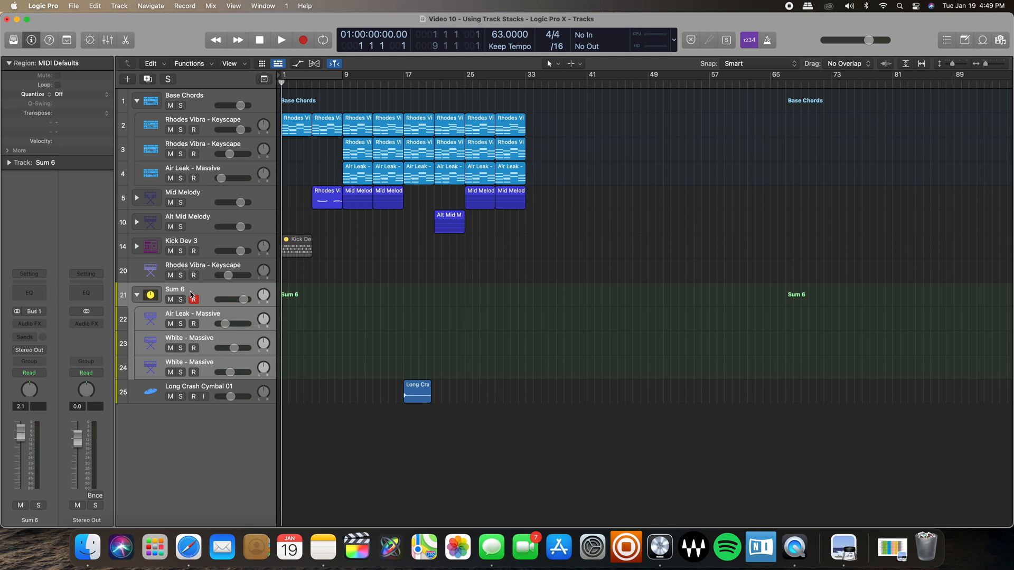
mouse_move(194, 295)
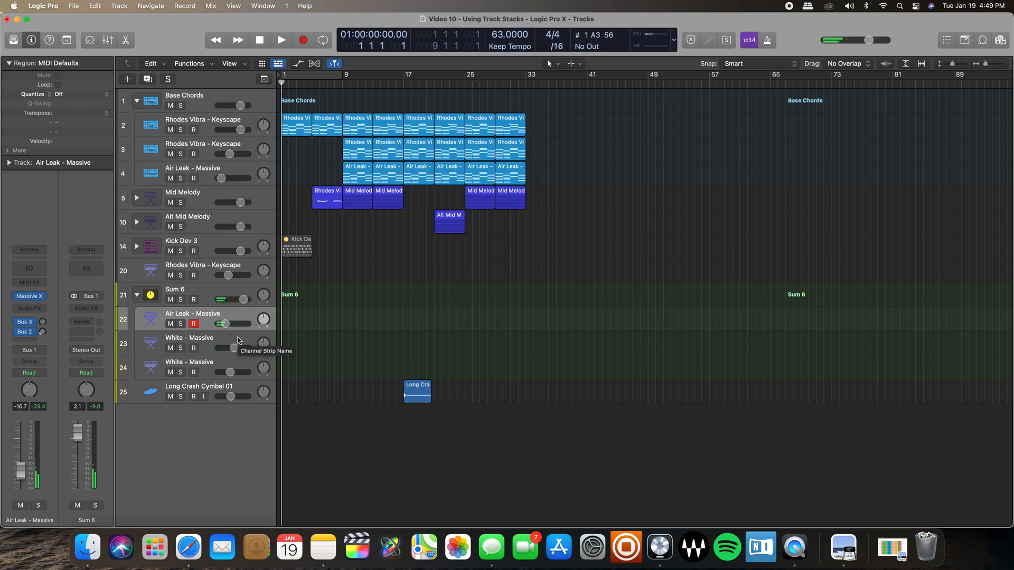
left_click(193, 348)
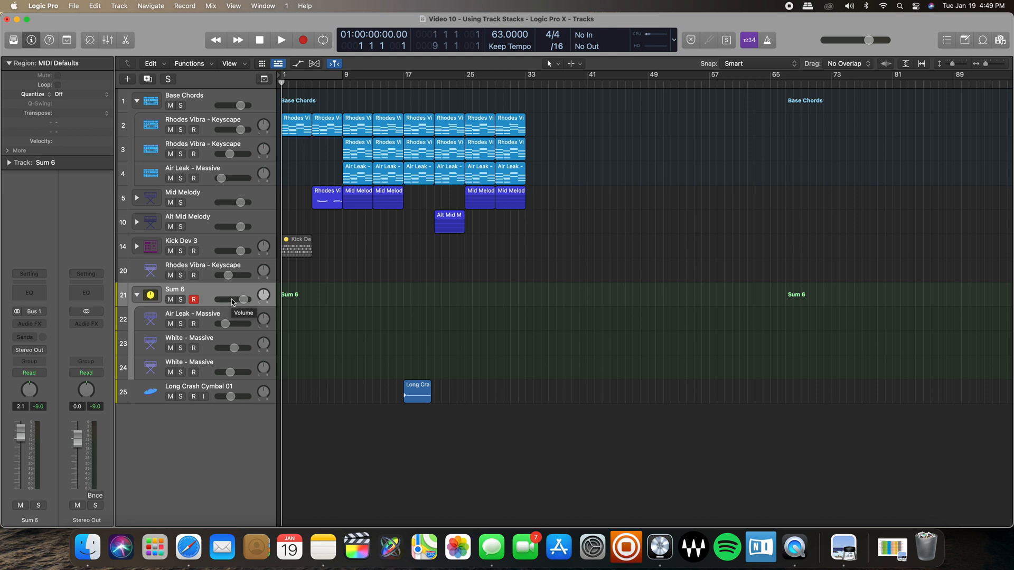
left_click_drag(226, 301, 232, 300)
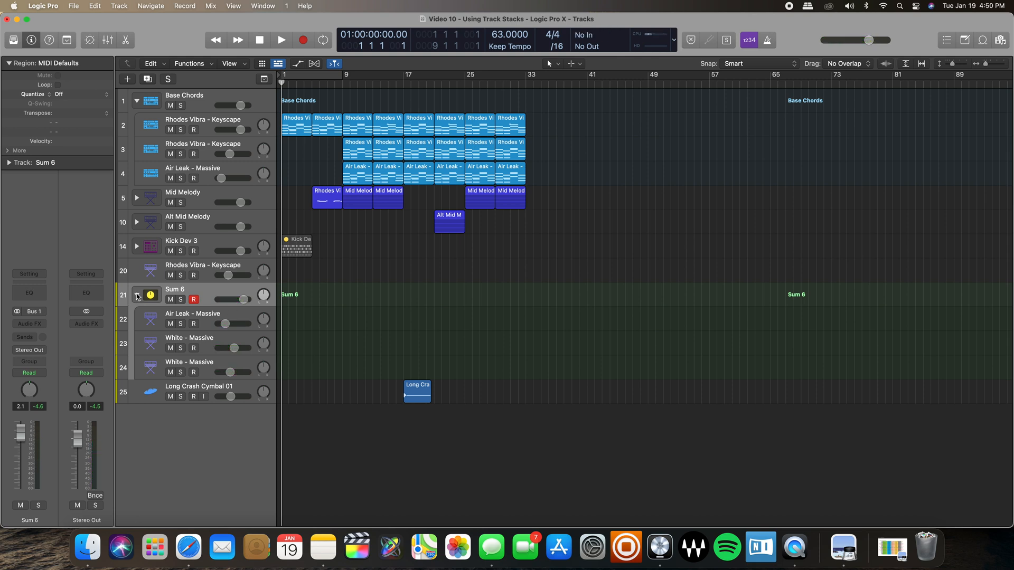
left_click(136, 296)
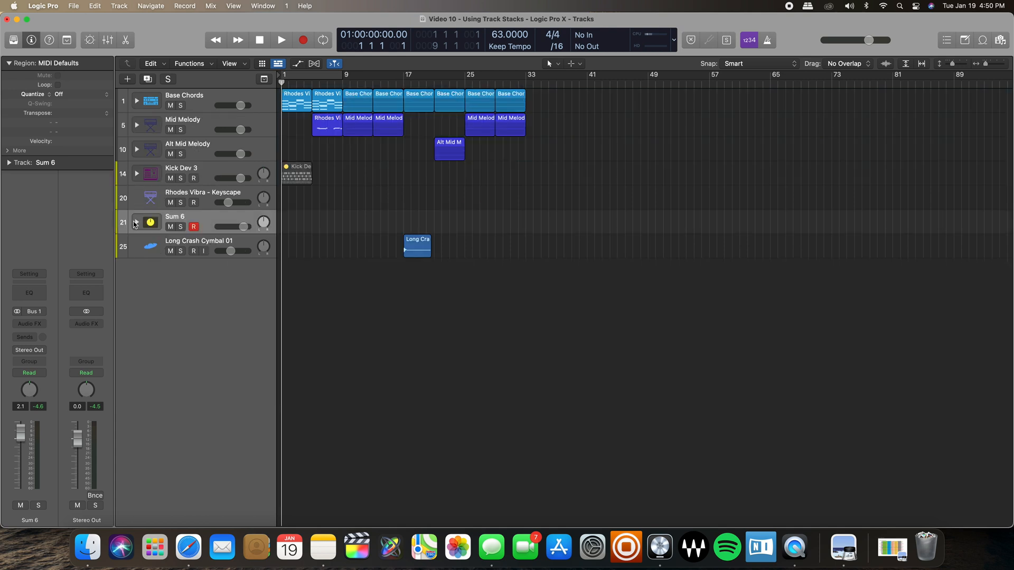
Step: Expand Sum 6 and view its Audio FX plug-in list without adding an effect
left_click(136, 221)
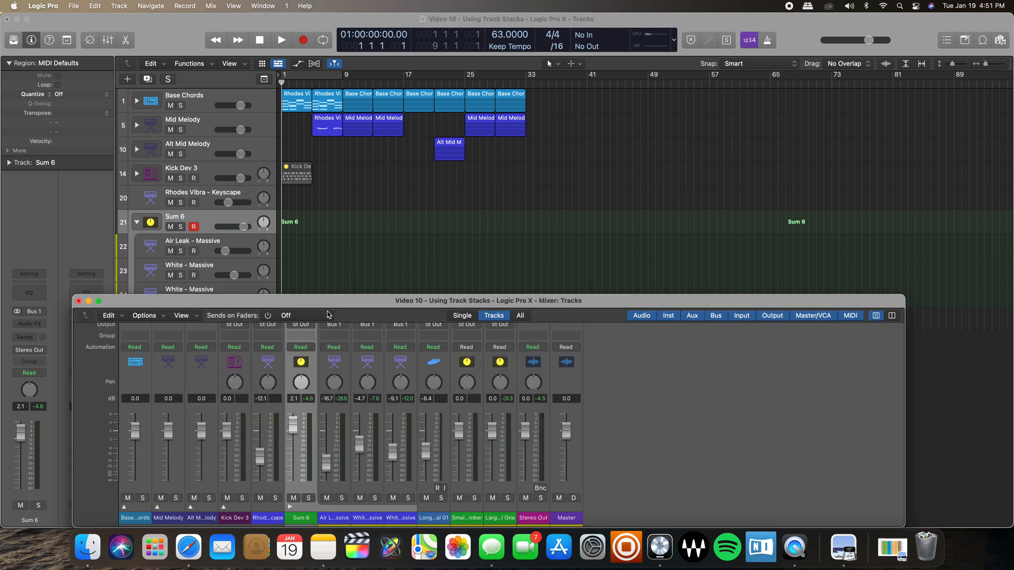
mouse_move(314, 378)
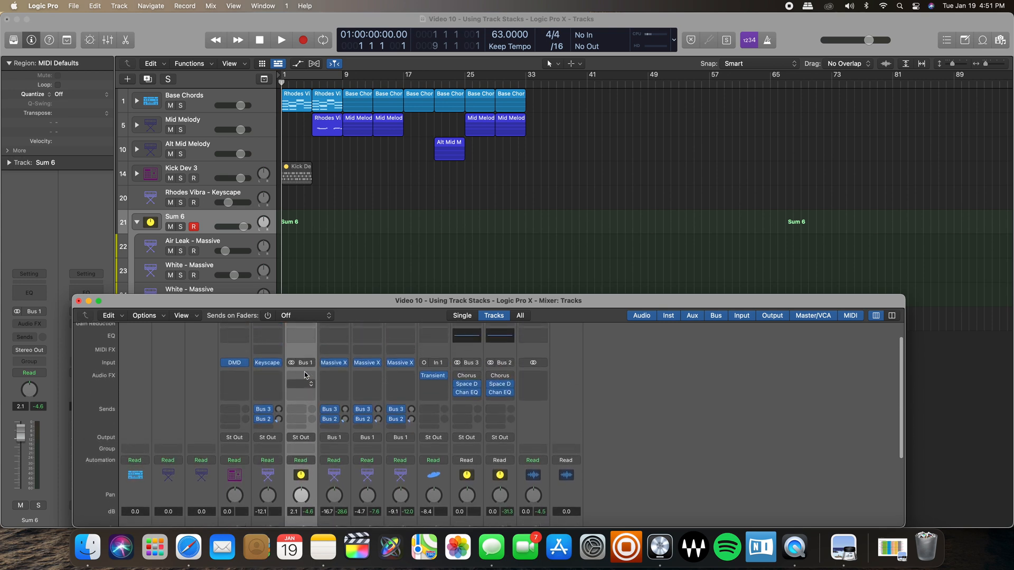
left_click(301, 375)
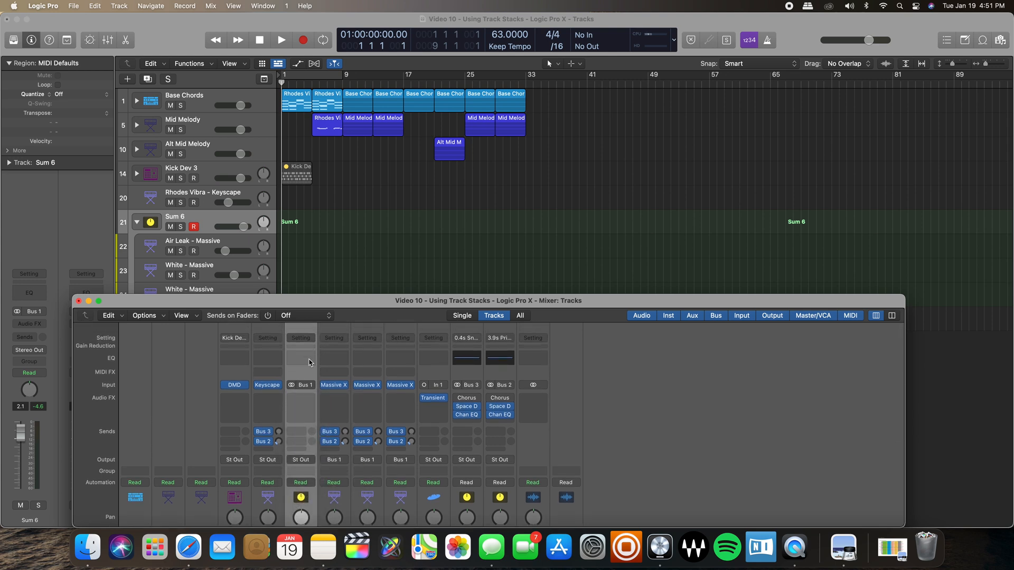
mouse_move(310, 377)
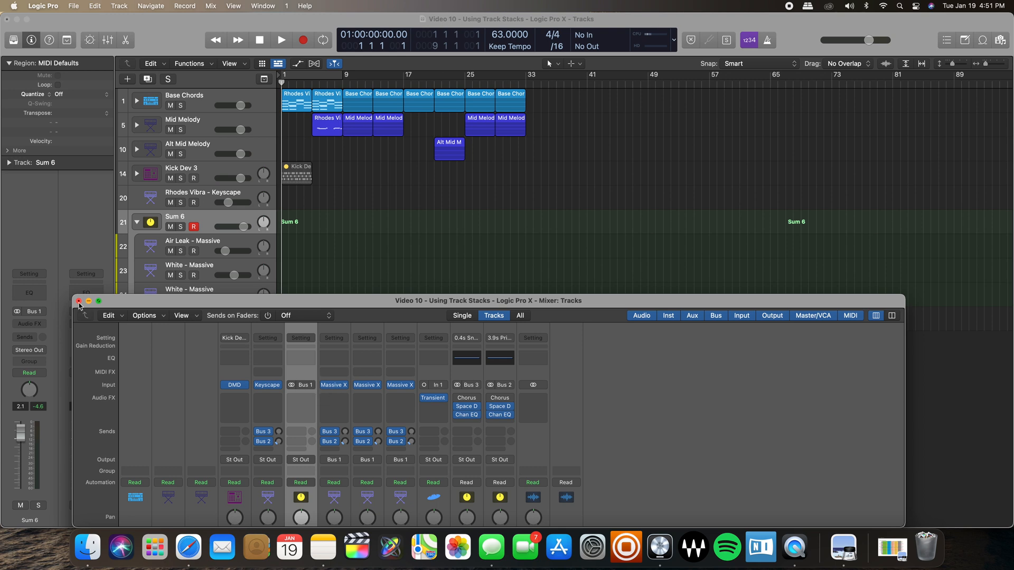
mouse_move(344, 361)
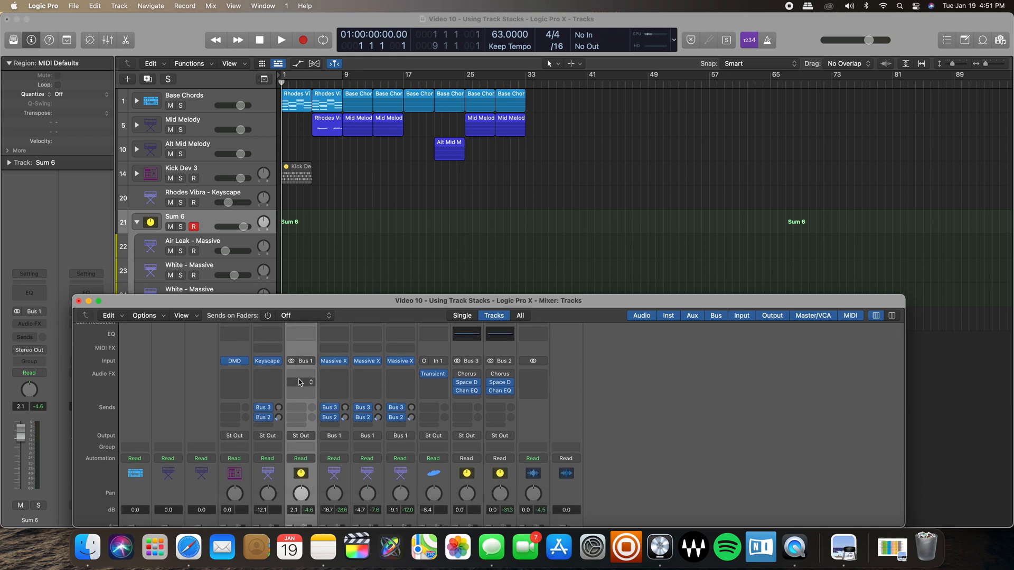
mouse_move(300, 382)
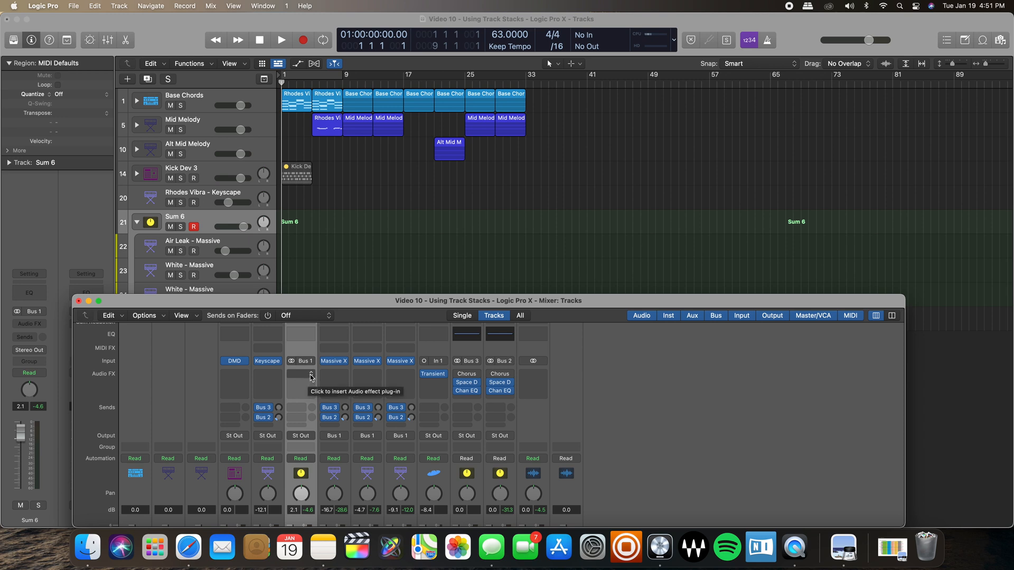
left_click(300, 374)
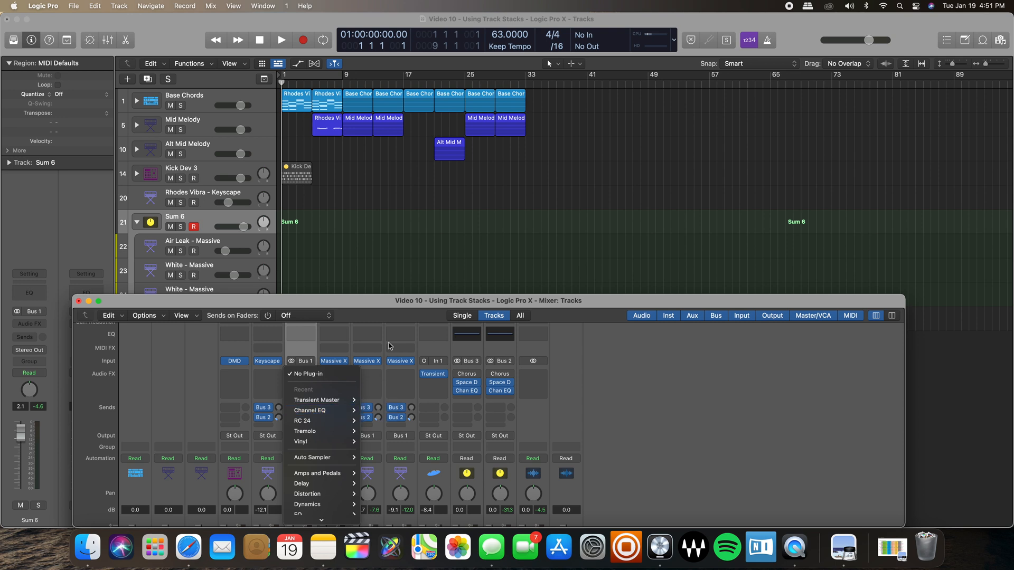
mouse_move(317, 411)
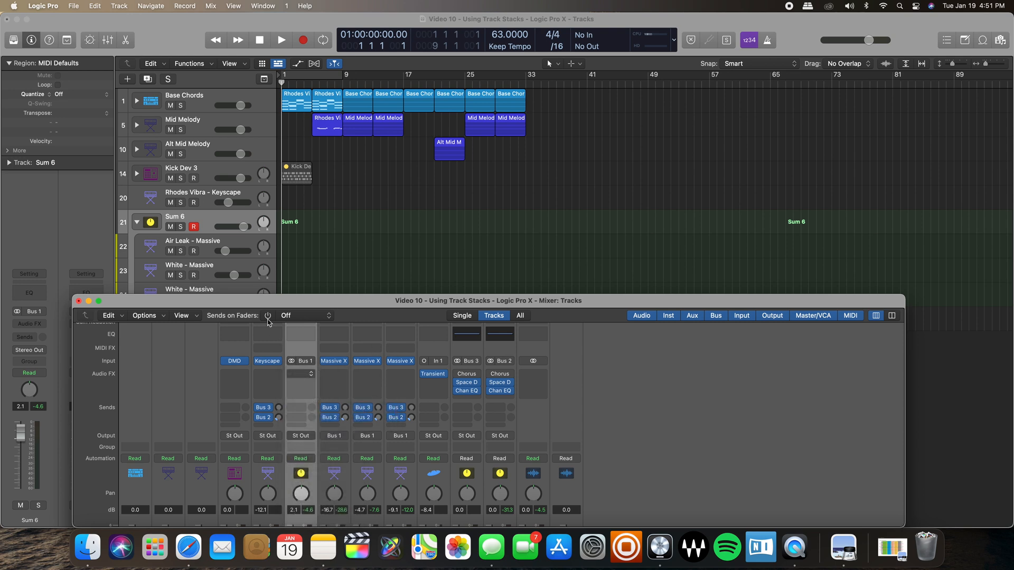
left_click(29, 333)
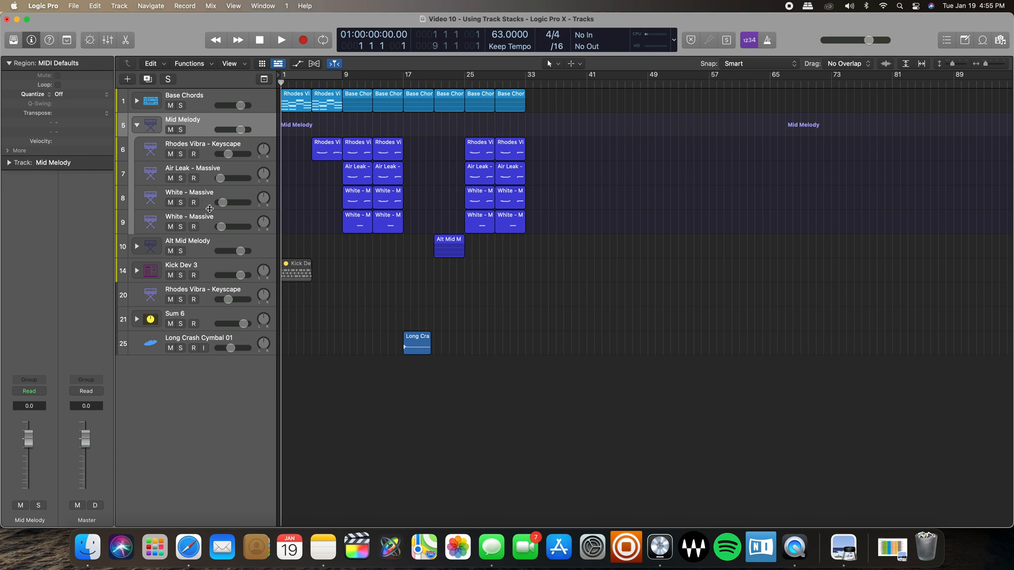
mouse_move(208, 221)
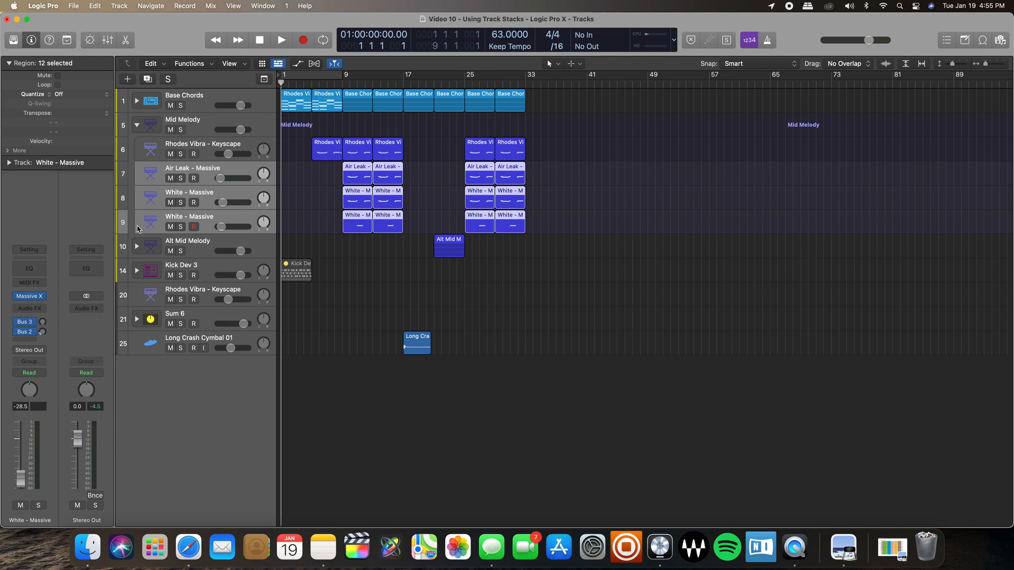
mouse_move(136, 210)
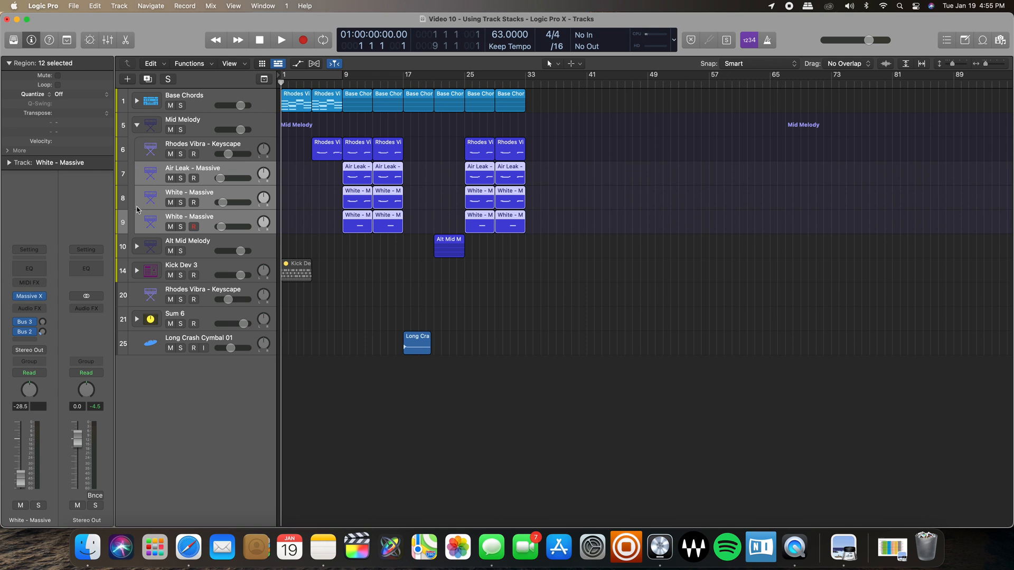
mouse_move(135, 148)
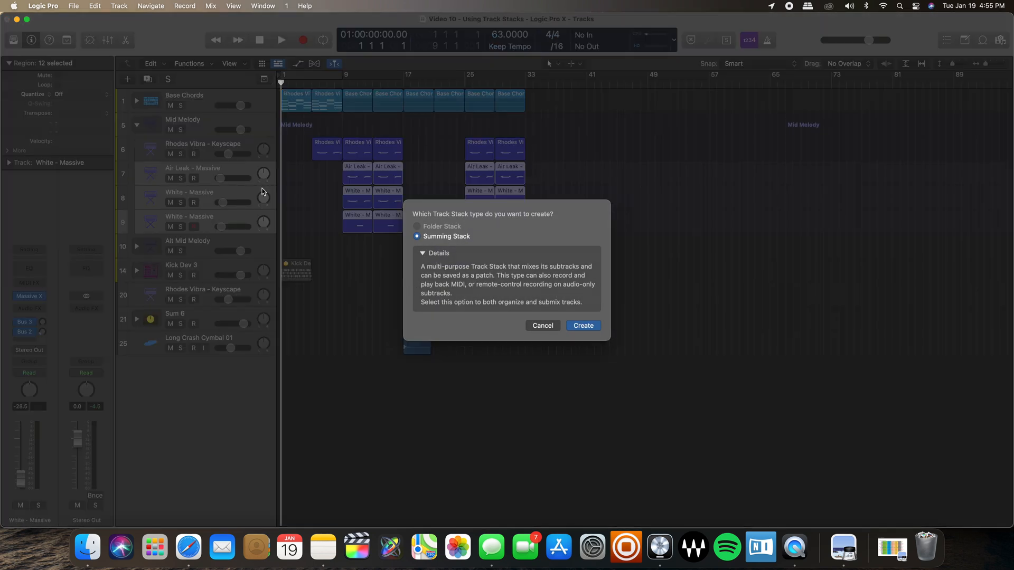
mouse_move(464, 223)
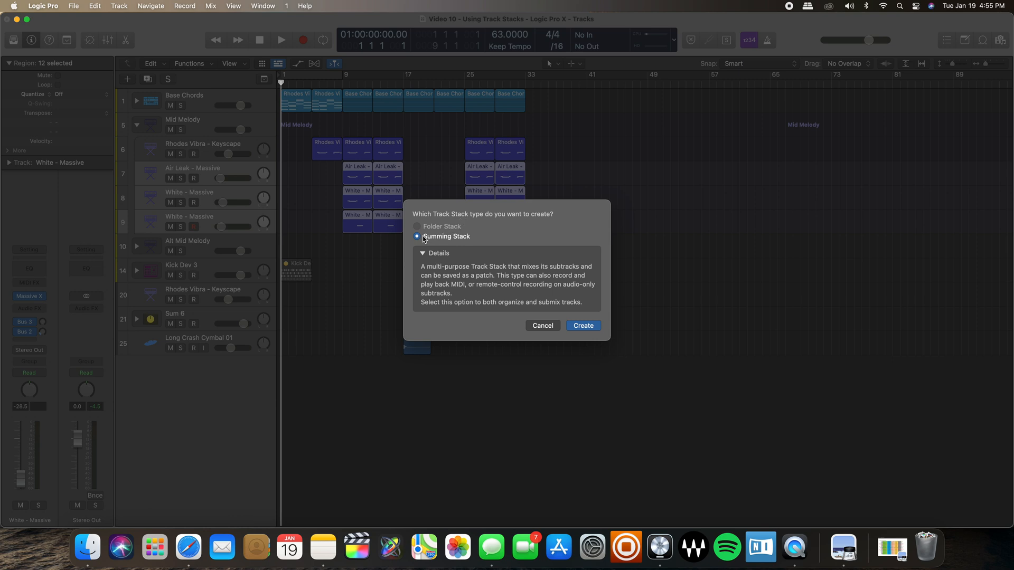
mouse_move(471, 226)
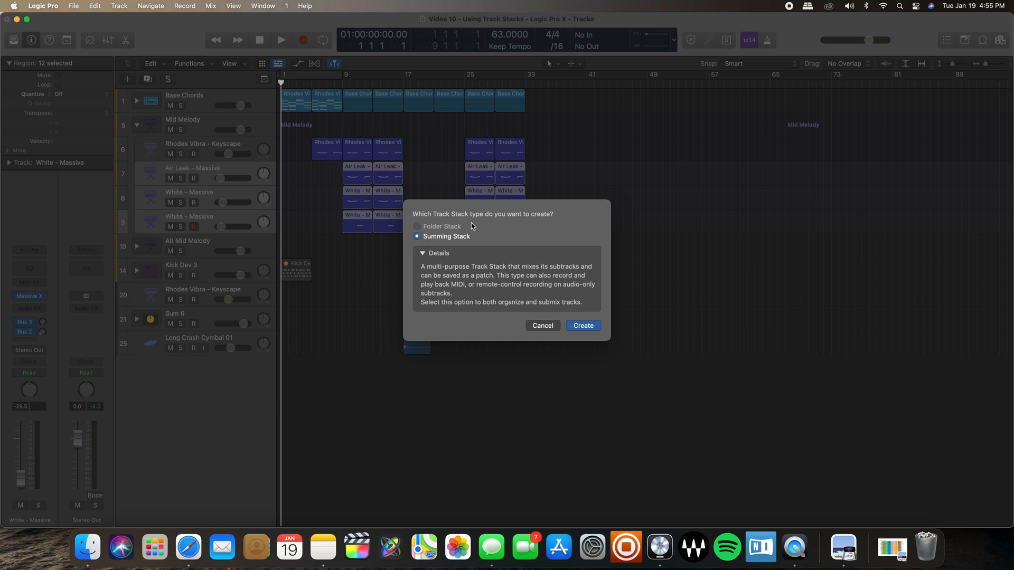
mouse_move(451, 230)
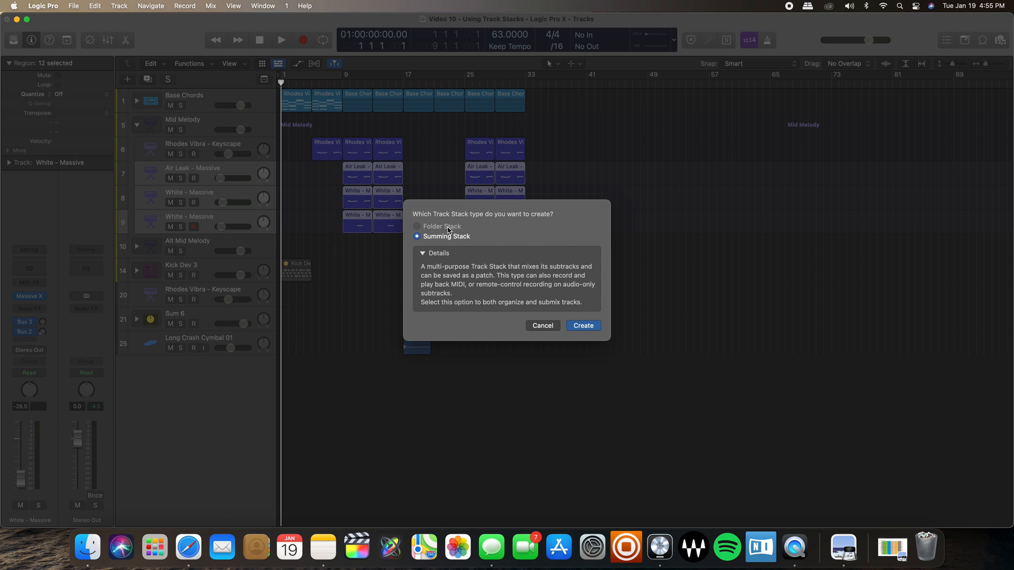
mouse_move(455, 238)
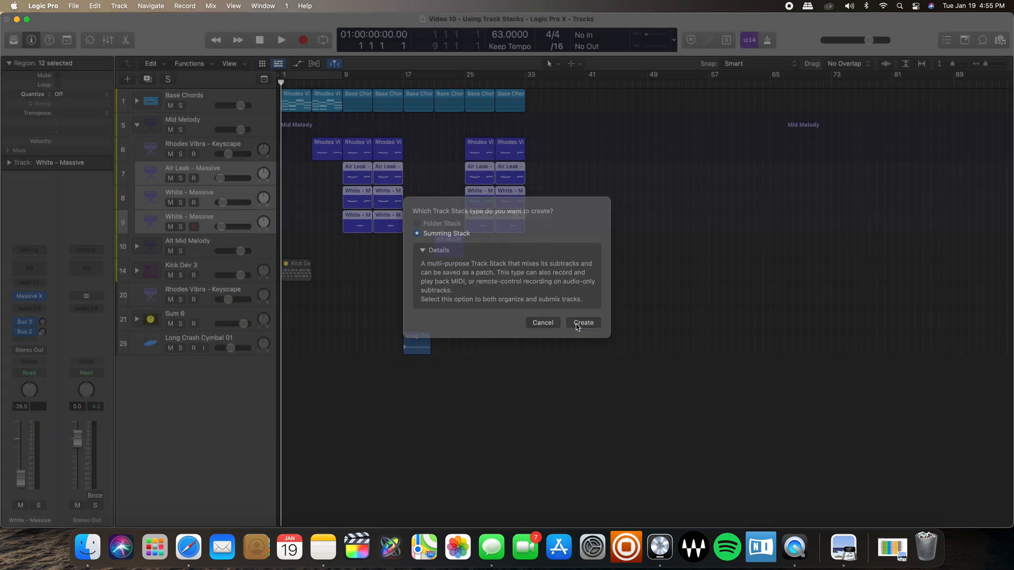
Step: Confirm the Track Stack dialog to create Sum 7 inside Mid Melody
left_click(582, 323)
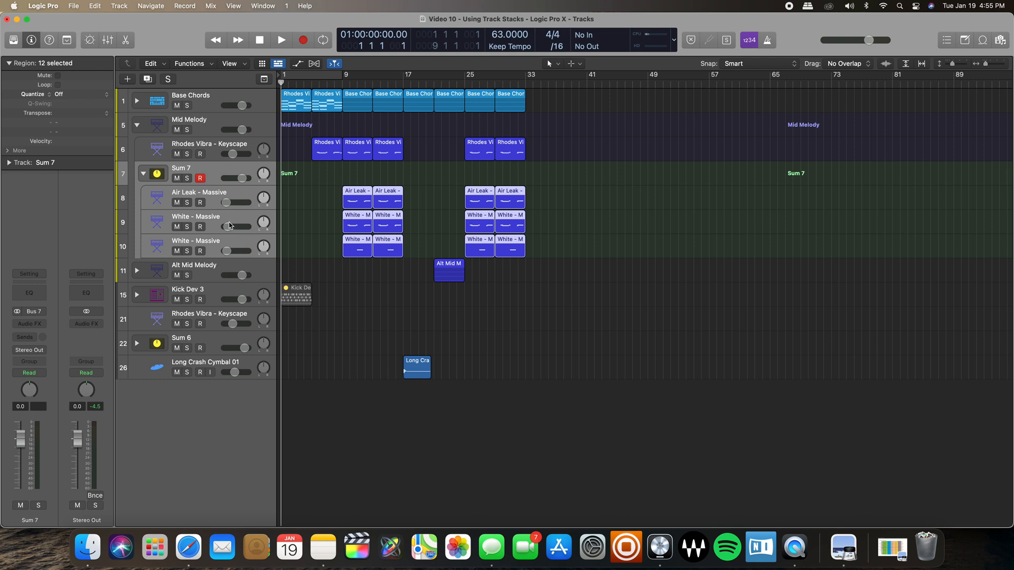
mouse_move(210, 220)
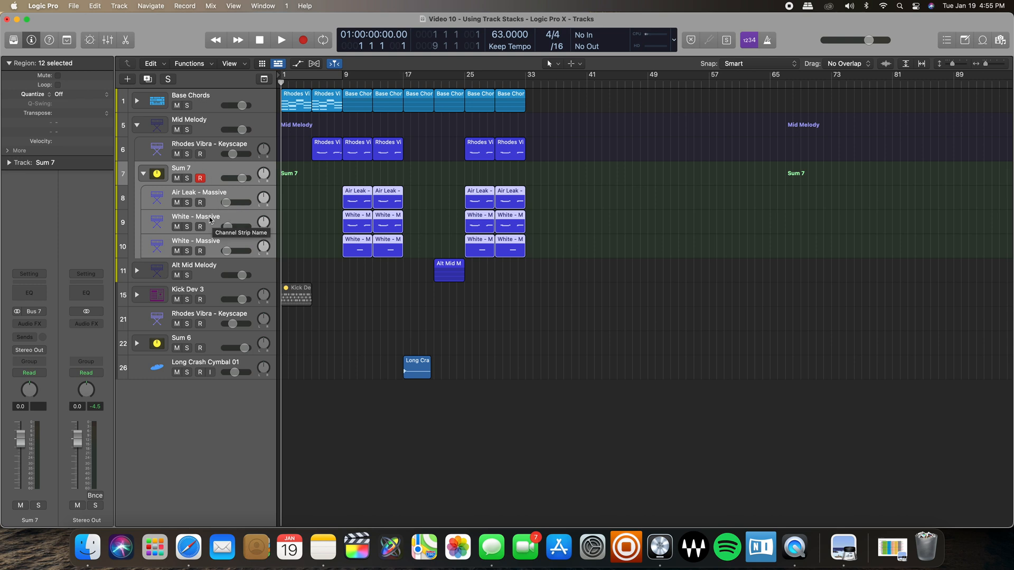